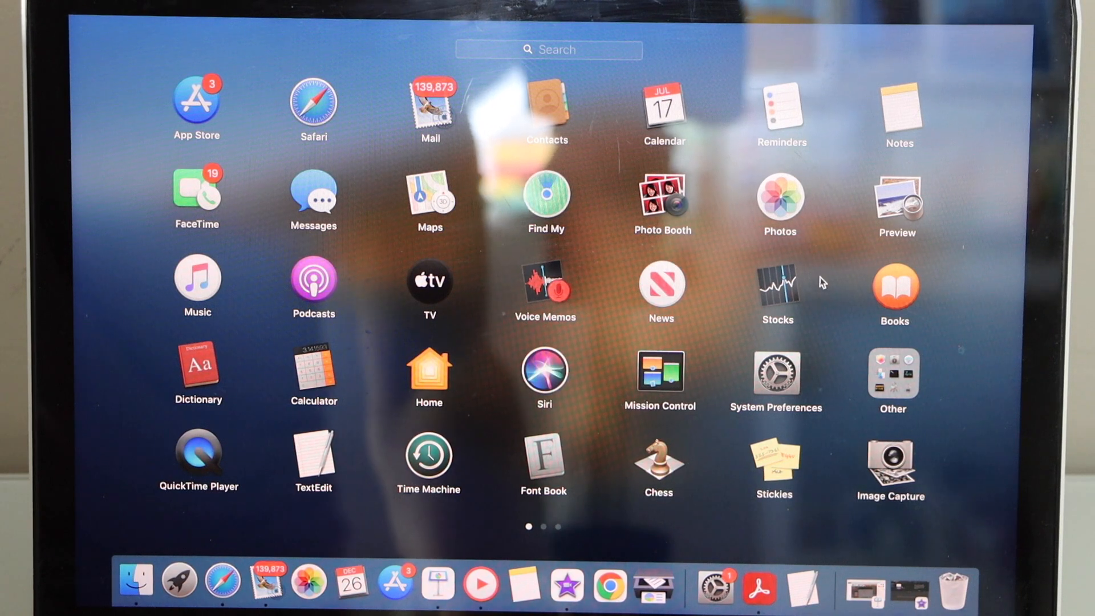
Step: Launch System Preferences and go to Printers & Scanners
{"action": "left_click", "coordinate": [774, 377]}
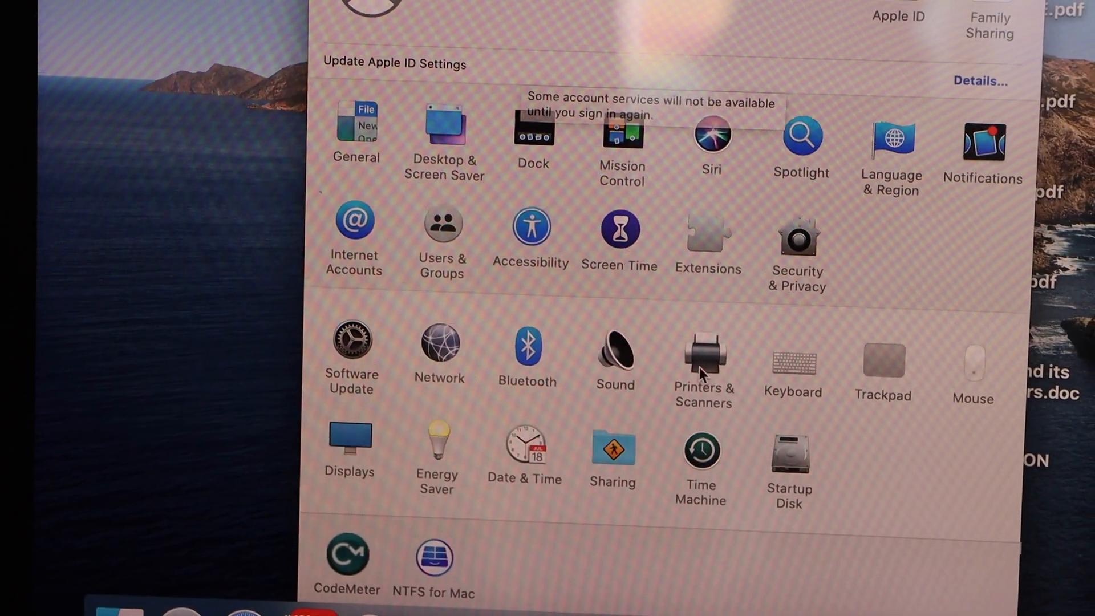
{"action": "left_click", "coordinate": [703, 364]}
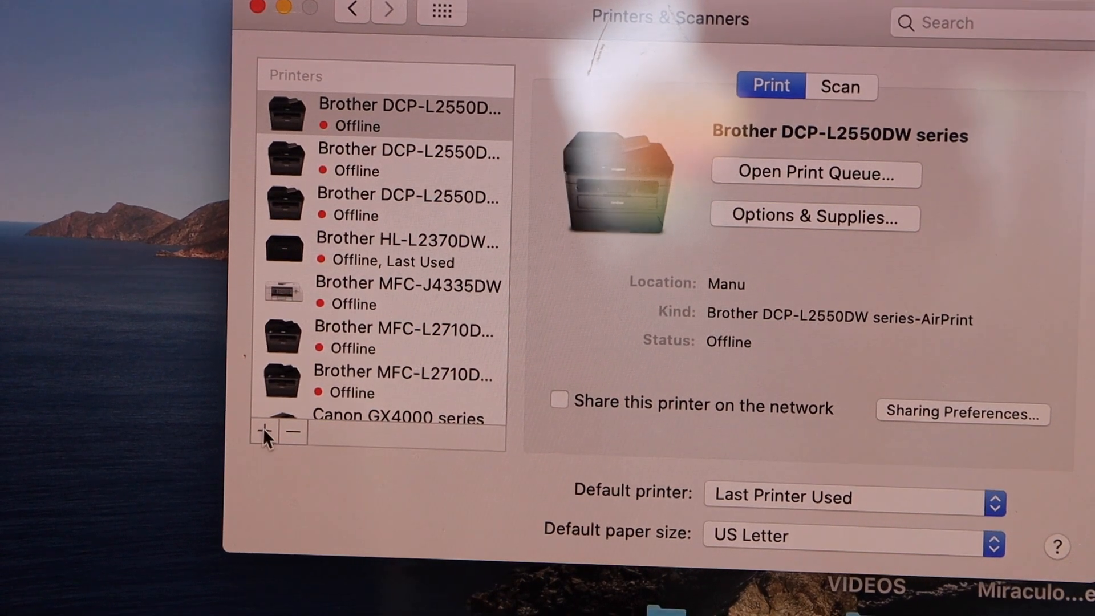
Step: Pick the Lexmark B2236dw (Bonjour) network printer in the add-printer window
{"action": "left_click", "coordinate": [265, 430]}
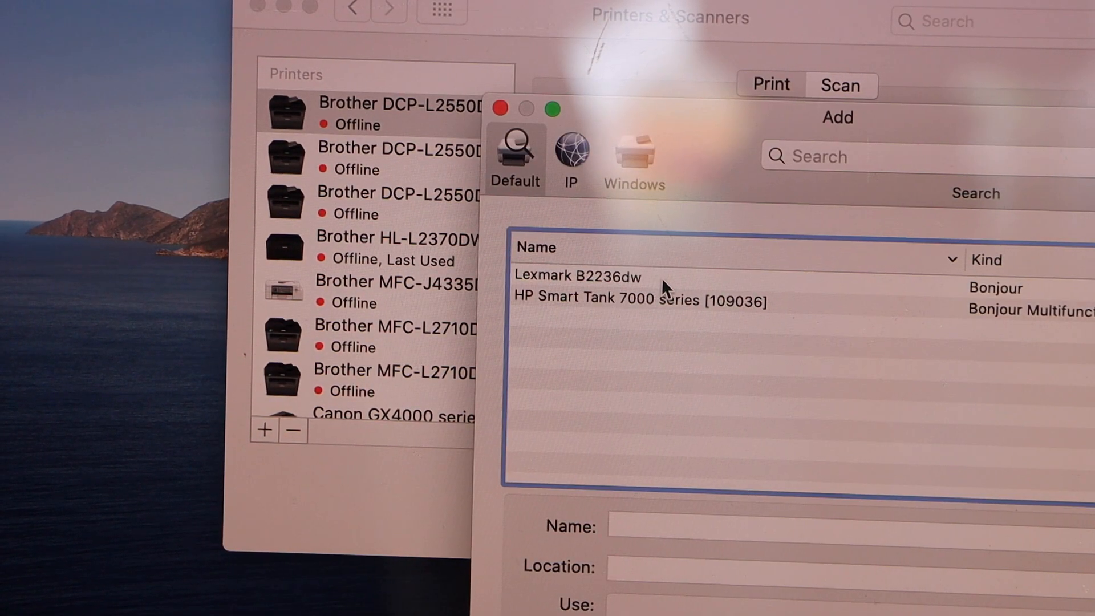
{"action": "left_click", "coordinate": [577, 276]}
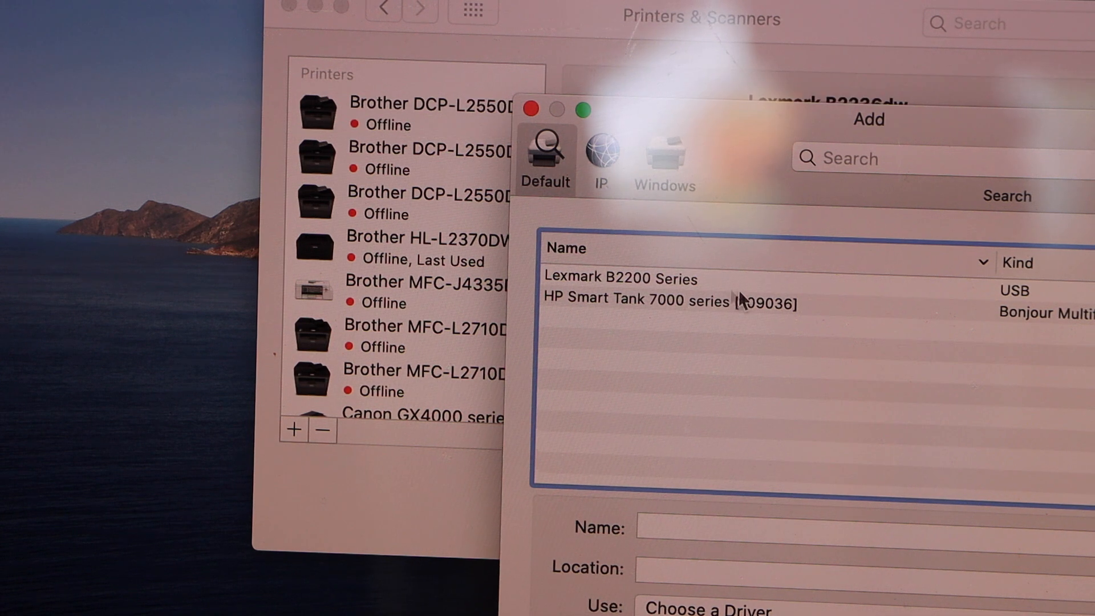
{"action": "mouse_move", "coordinate": [939, 300]}
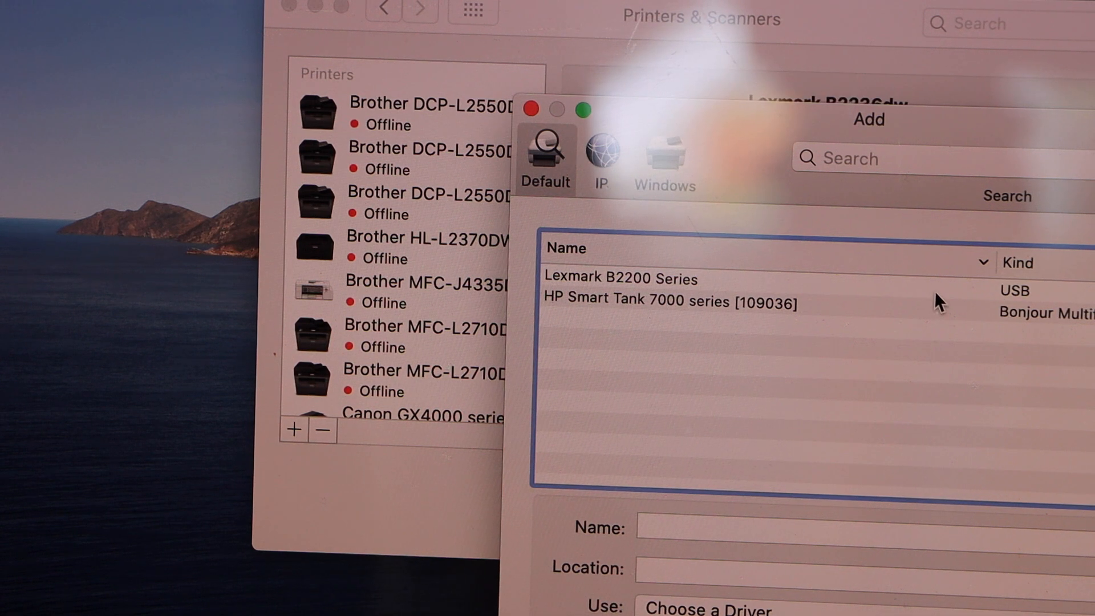
{"action": "left_click", "coordinate": [621, 278]}
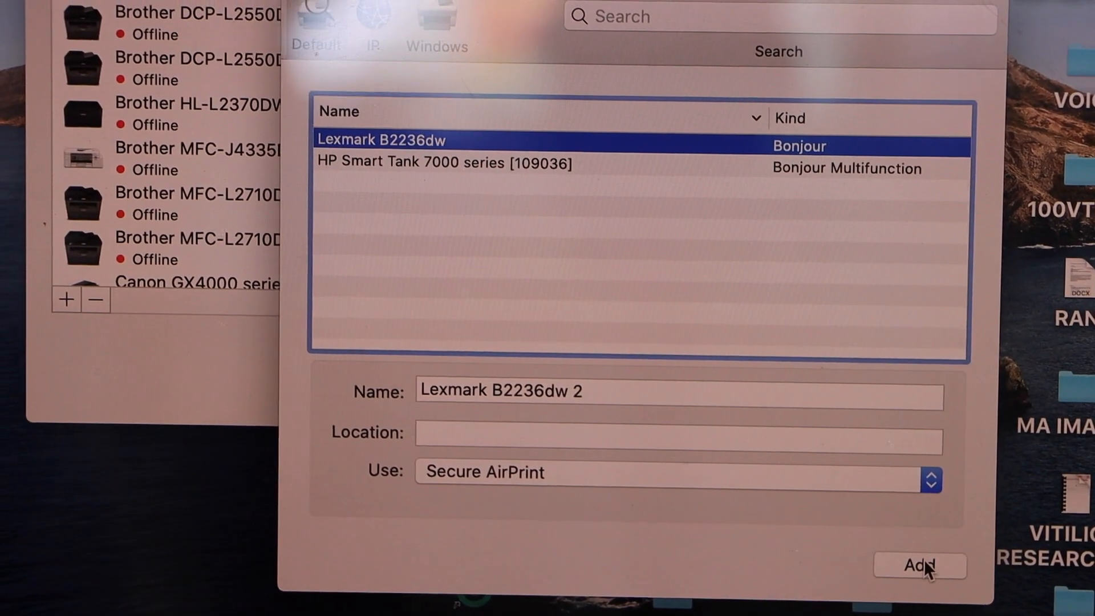
Step: Add the Lexmark B2236dw 2 printer with its Secure AirPrint settings
{"action": "left_click", "coordinate": [921, 566]}
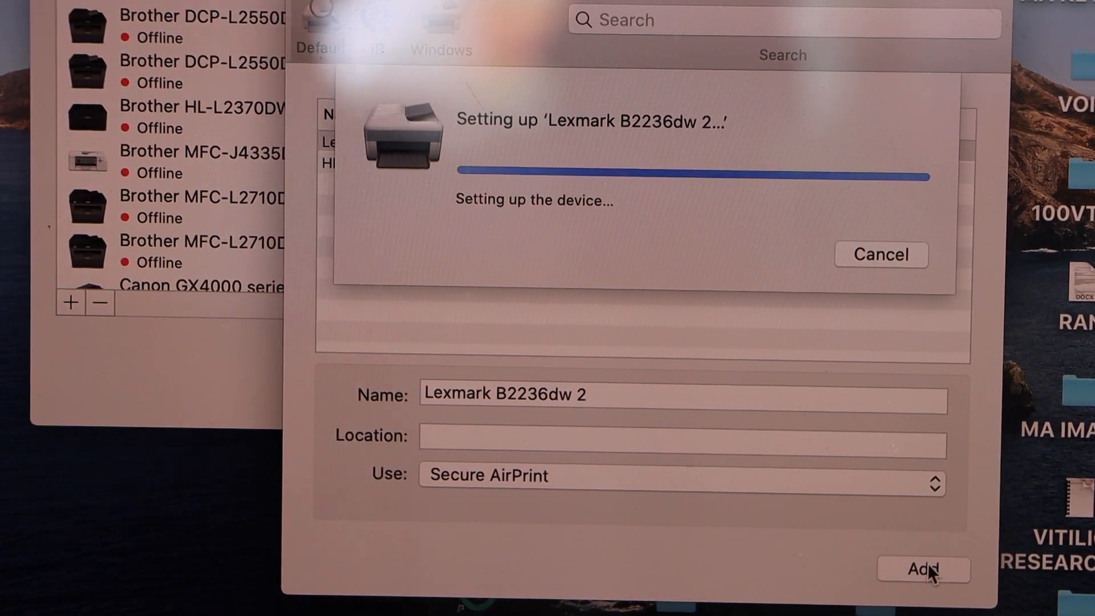
{"action": "left_click", "coordinate": [923, 569]}
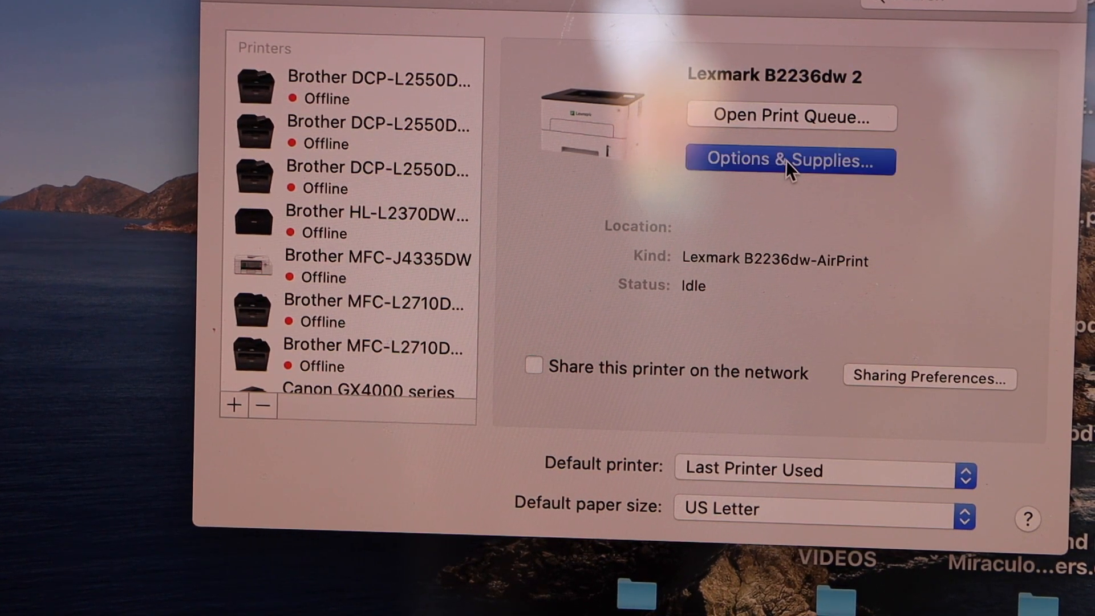
Step: Check the new printer's supply levels and show its Device Information web page
{"action": "left_click", "coordinate": [790, 160]}
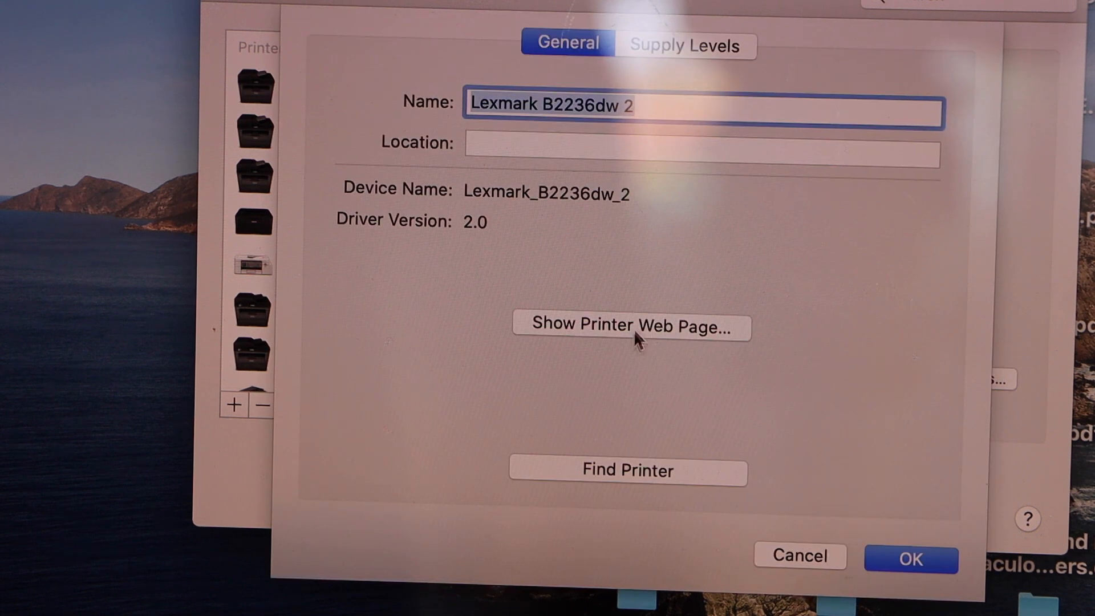
{"action": "left_click", "coordinate": [686, 46]}
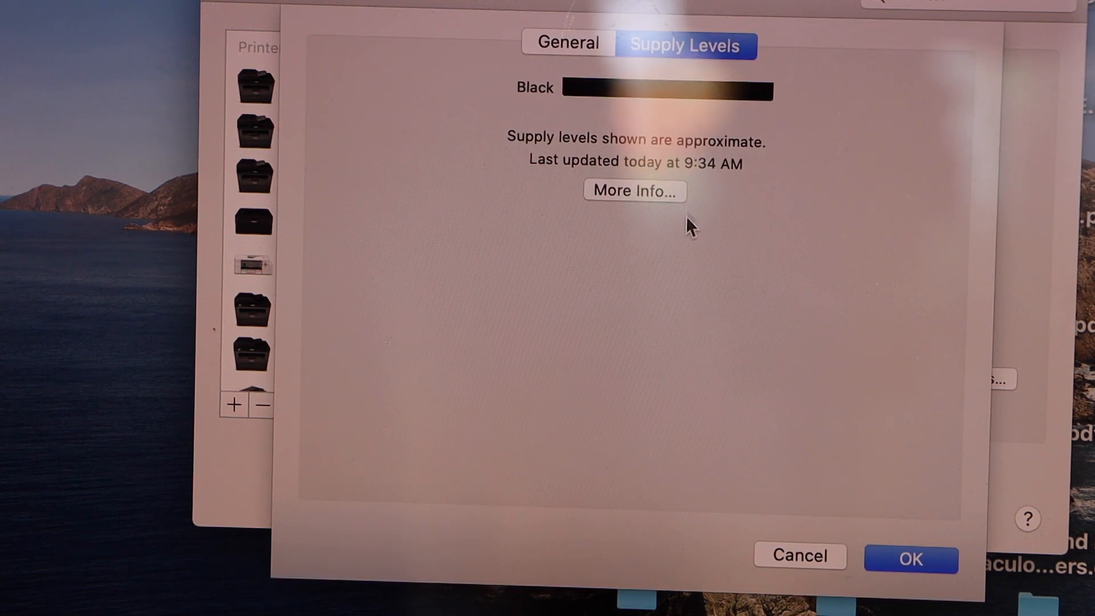
{"action": "left_click", "coordinate": [568, 44]}
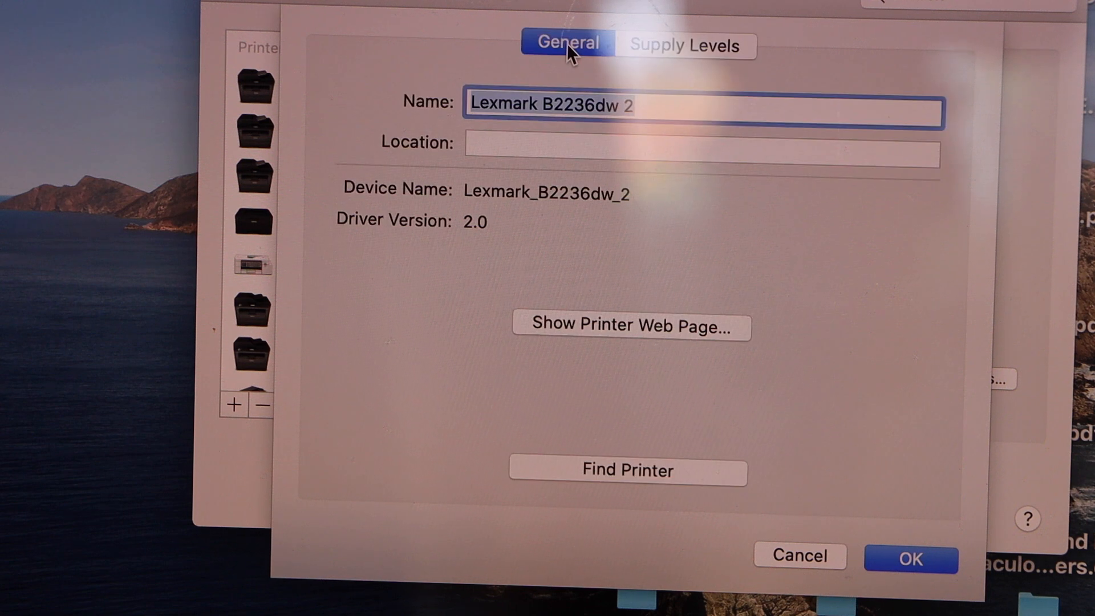
{"action": "left_click", "coordinate": [630, 326]}
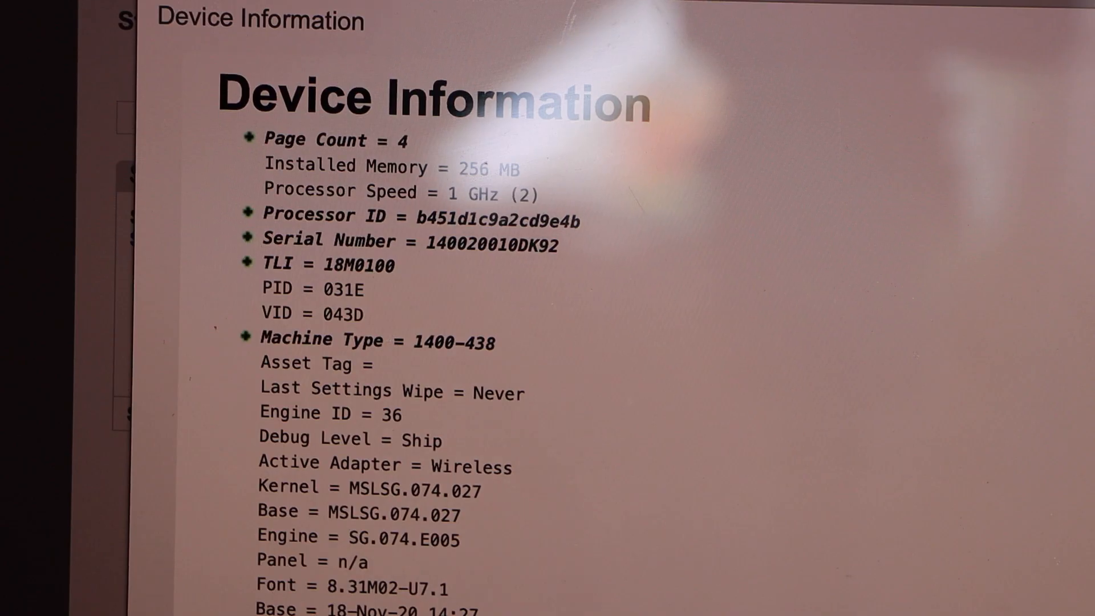